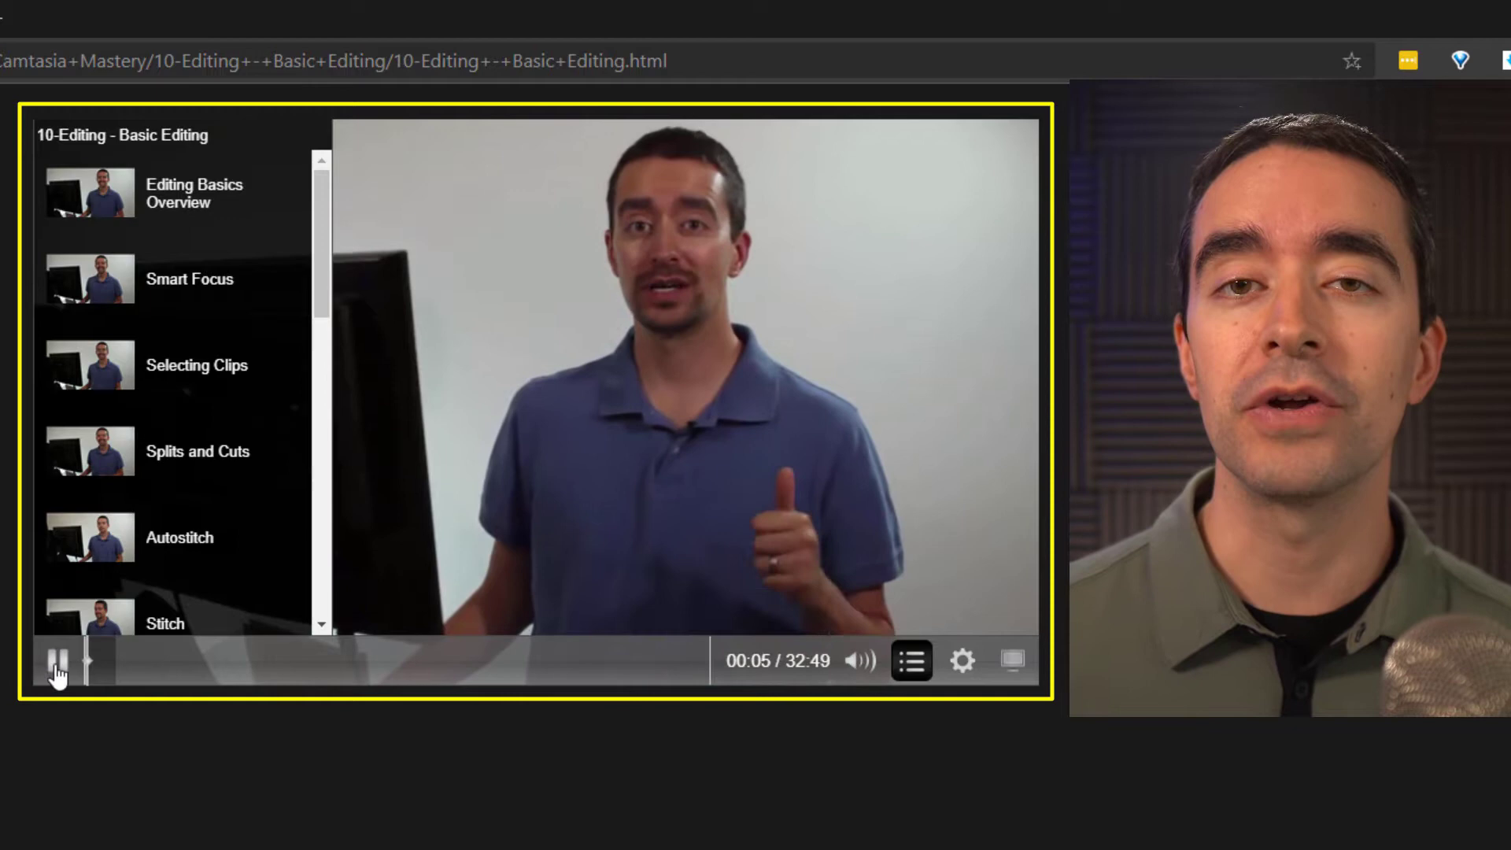
Start a Custom production from Export, bringing up the Production Wizard
click(57, 661)
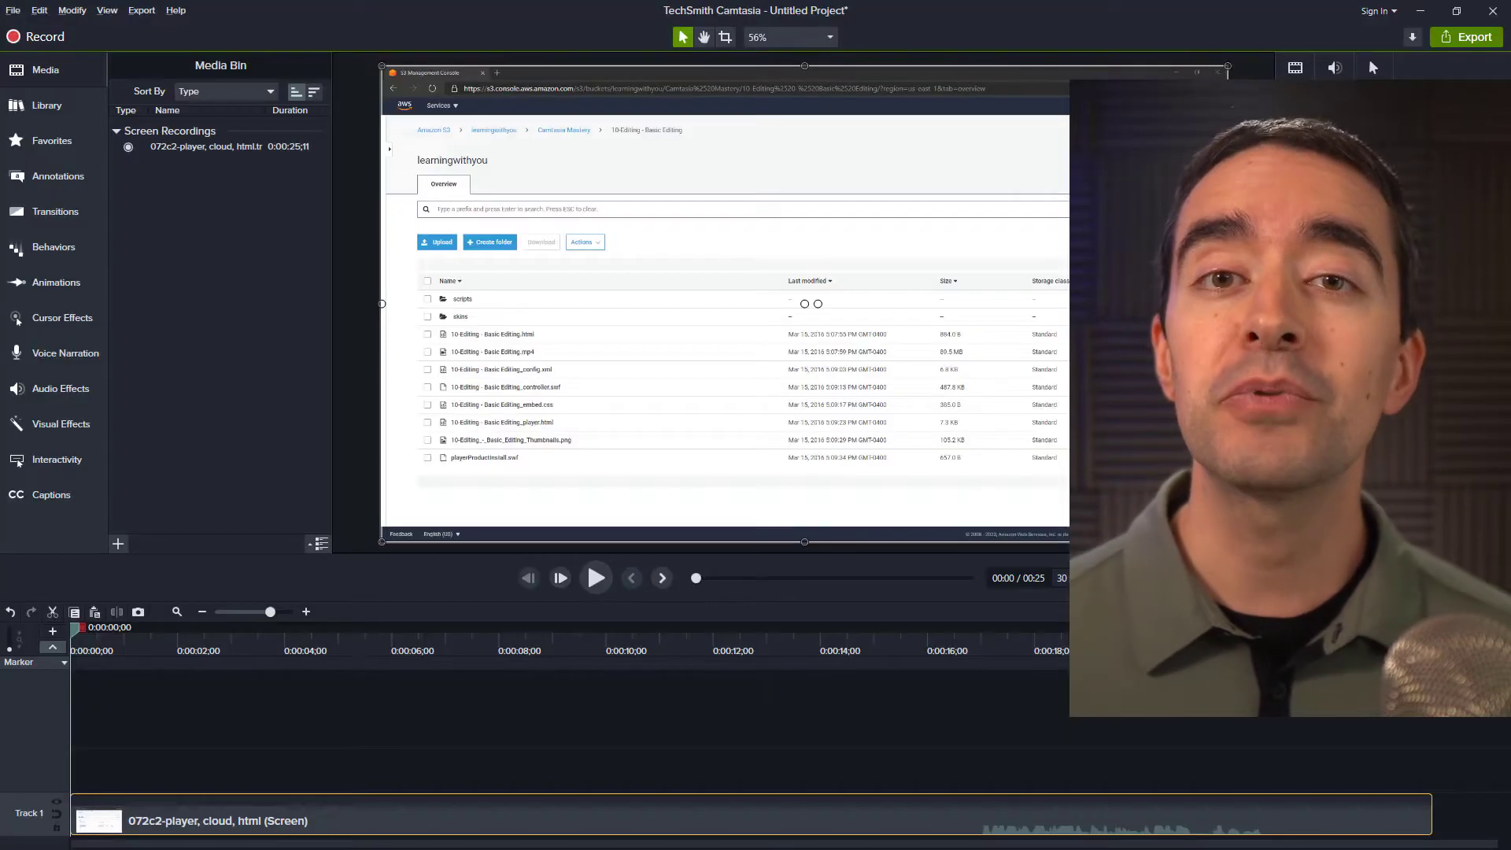
click(140, 11)
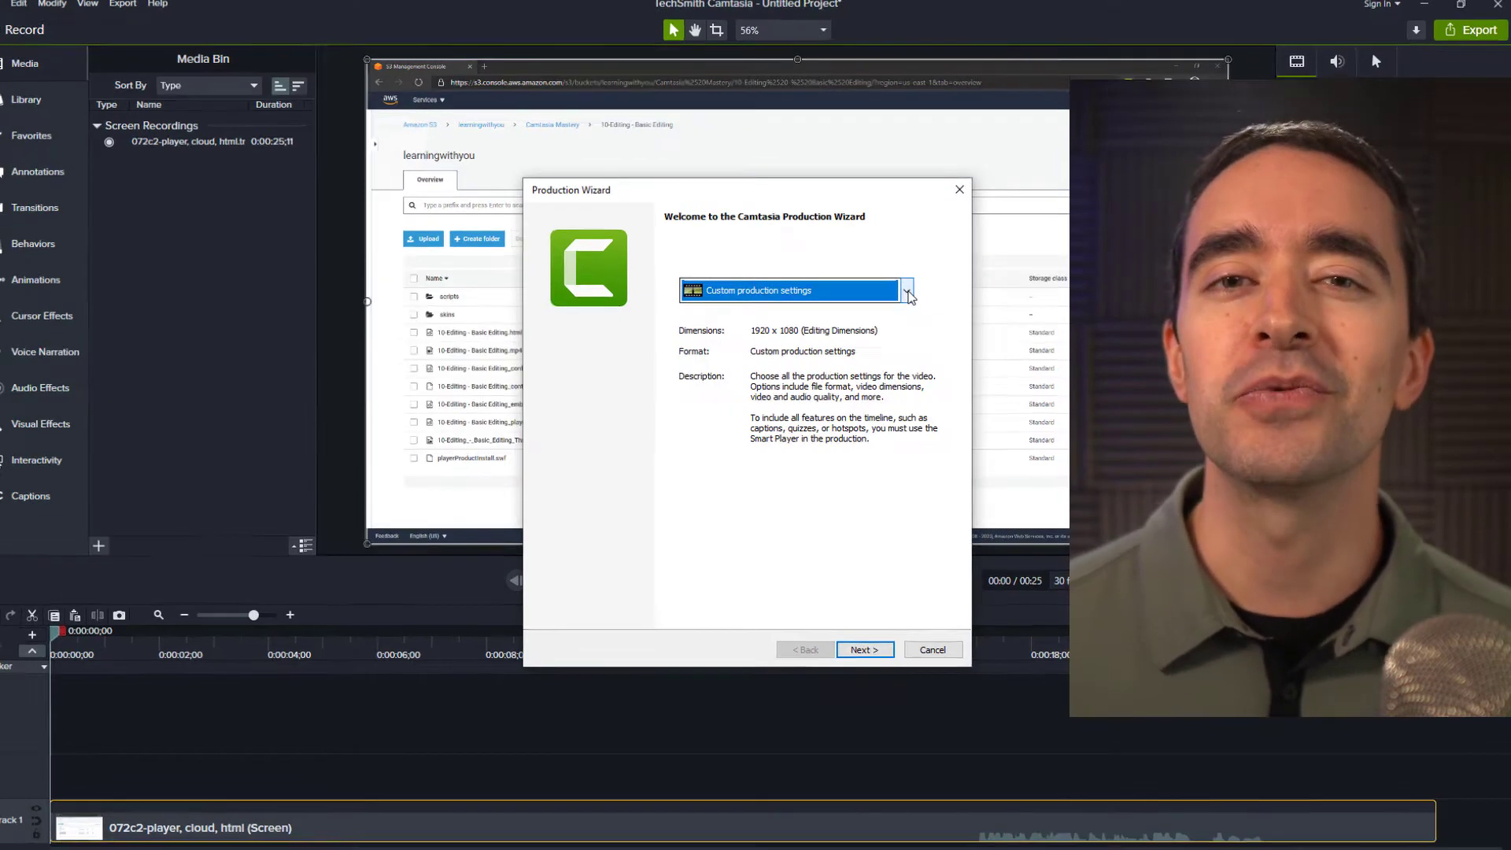
click(903, 290)
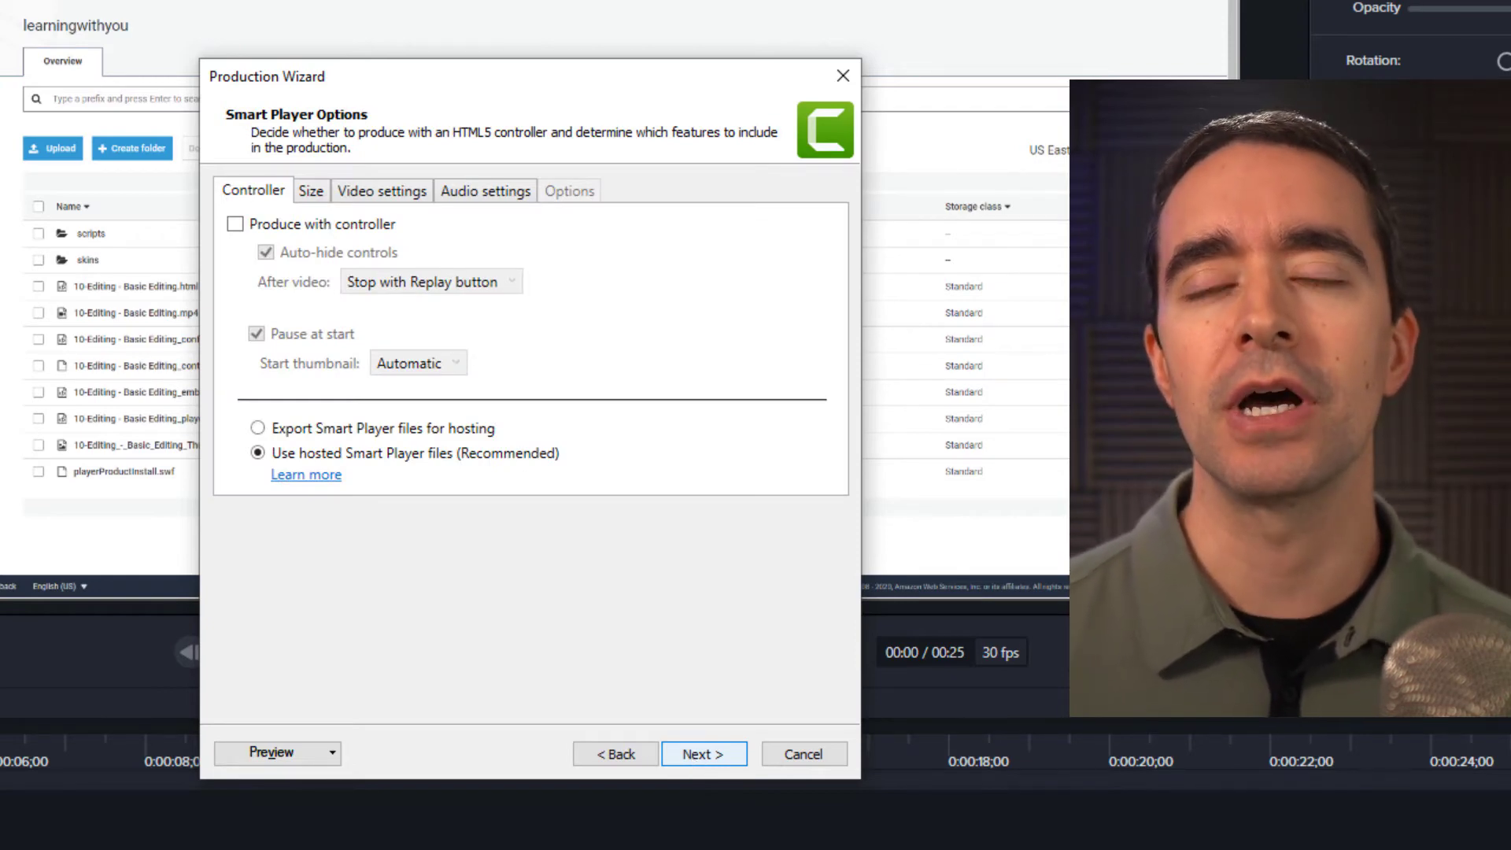
Enable Produce with controller in Smart Player Options and move to the Size settings
click(235, 224)
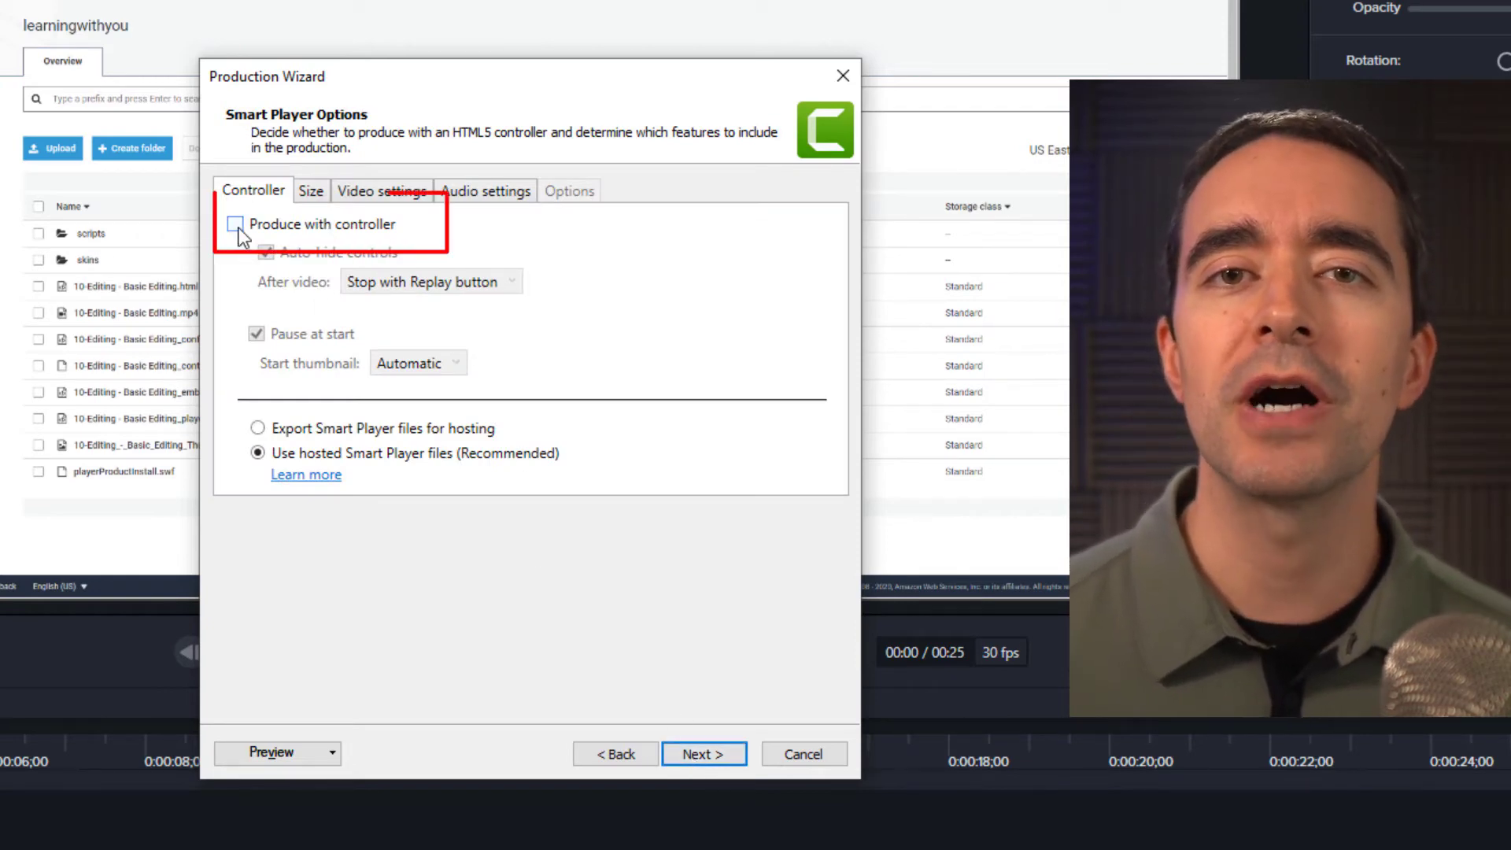
click(256, 223)
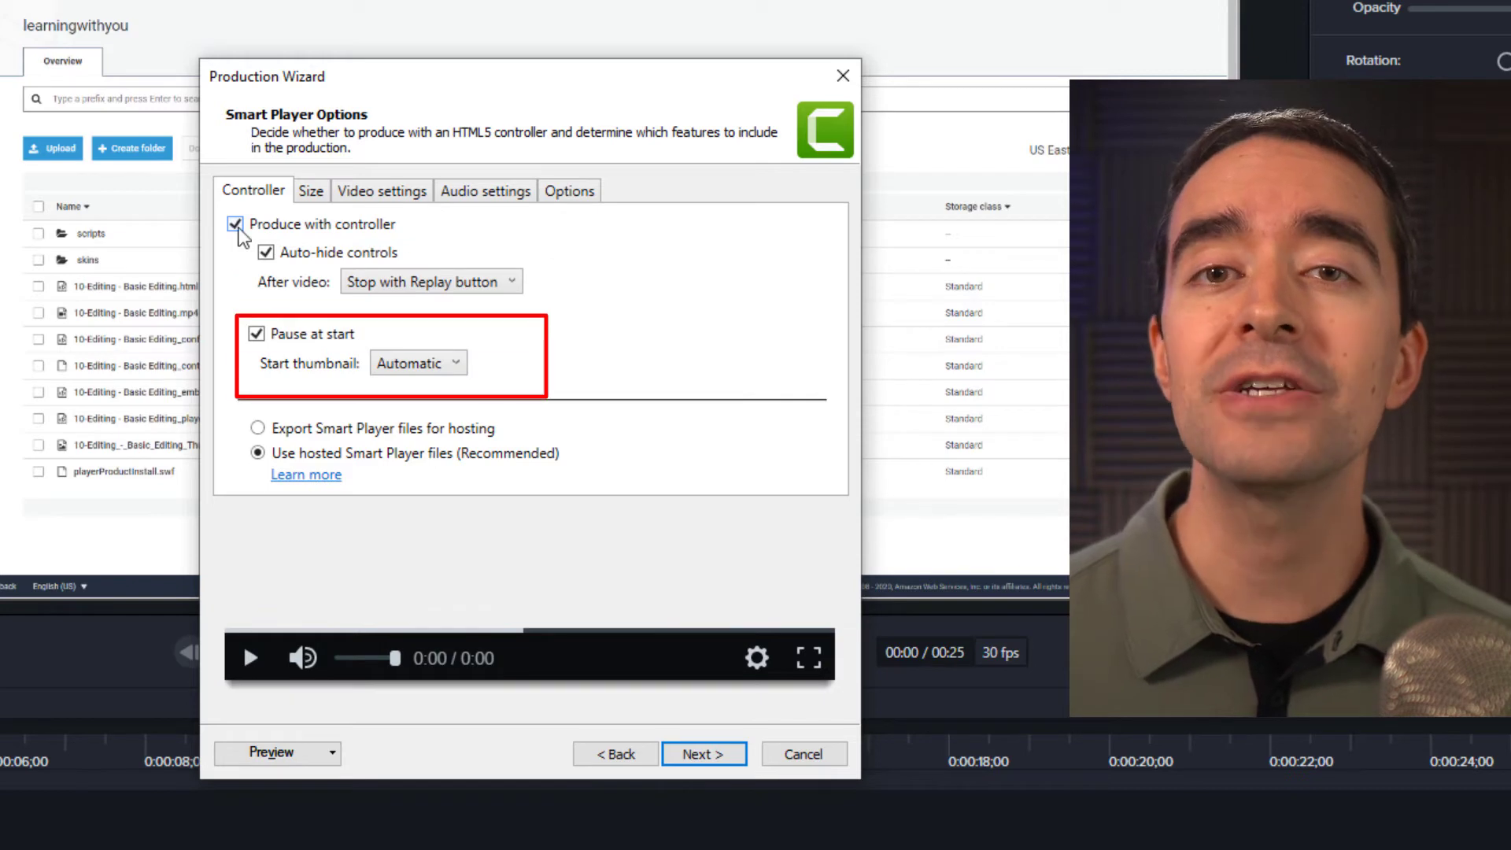
click(310, 191)
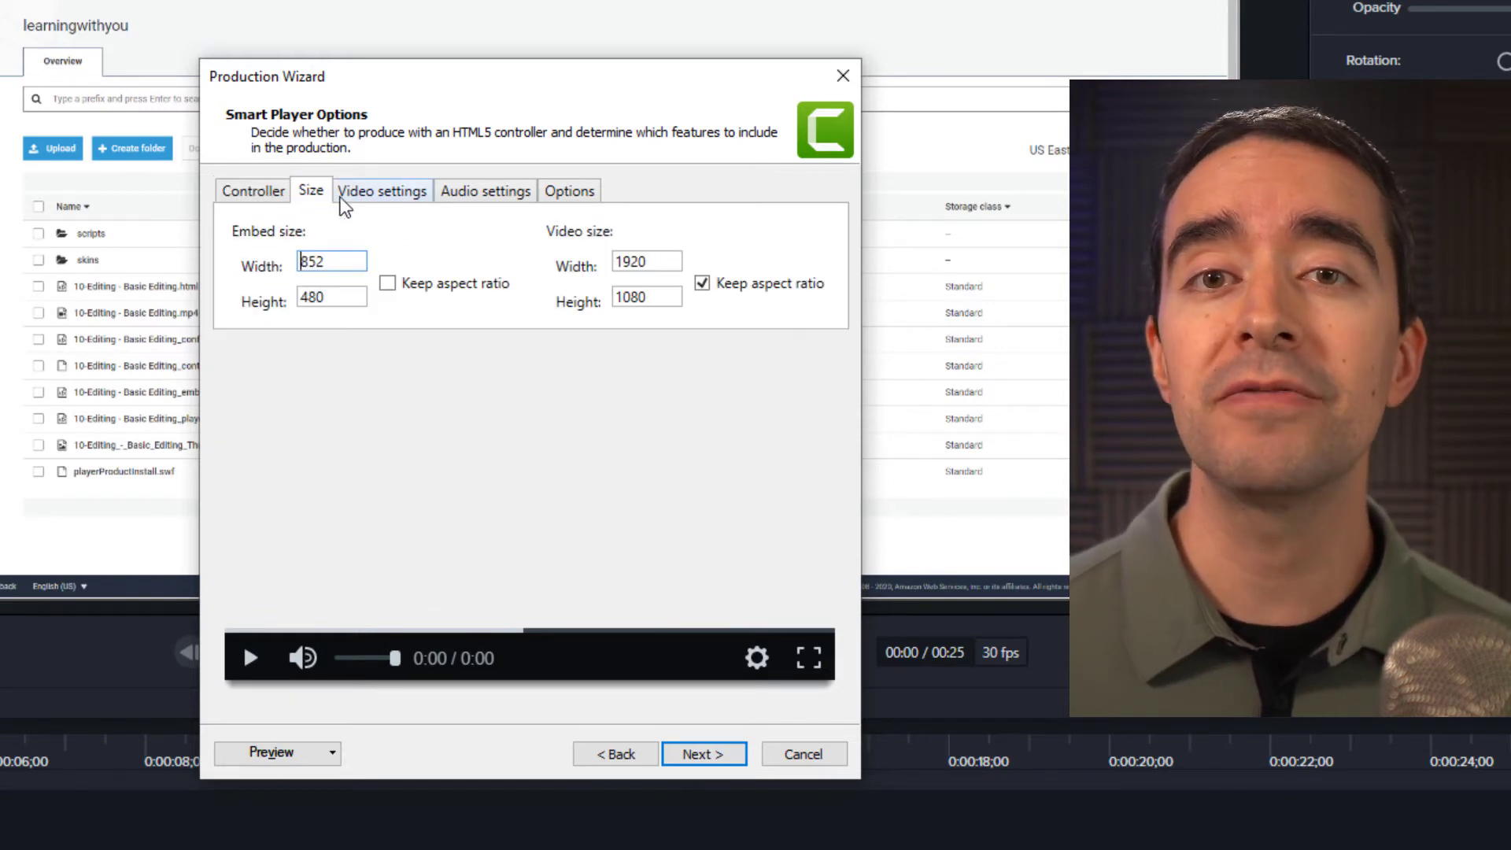
Review the Video settings, Audio settings and Options, then return to Controller
click(381, 191)
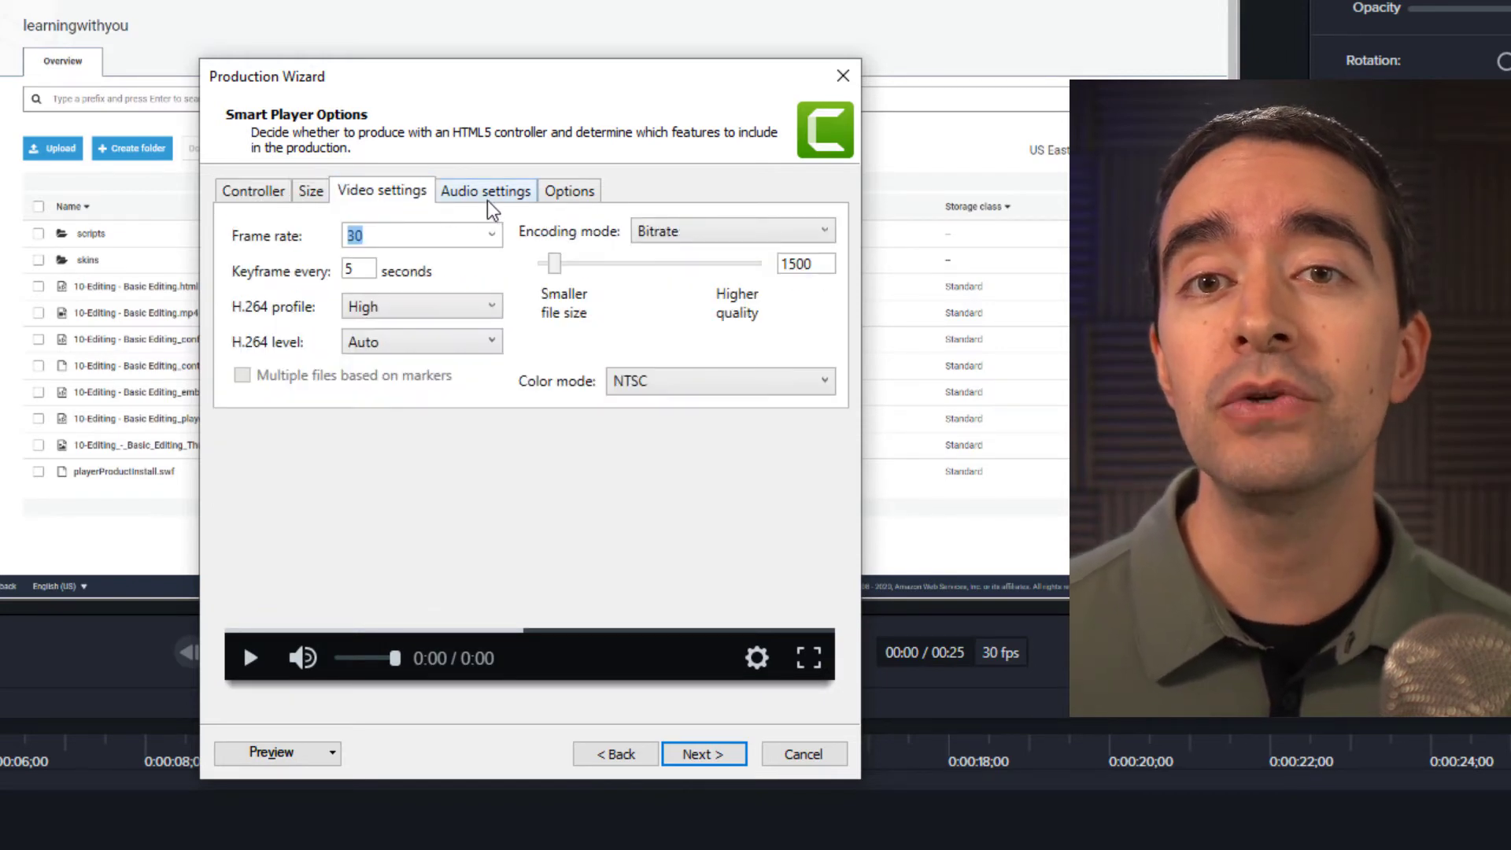
click(487, 191)
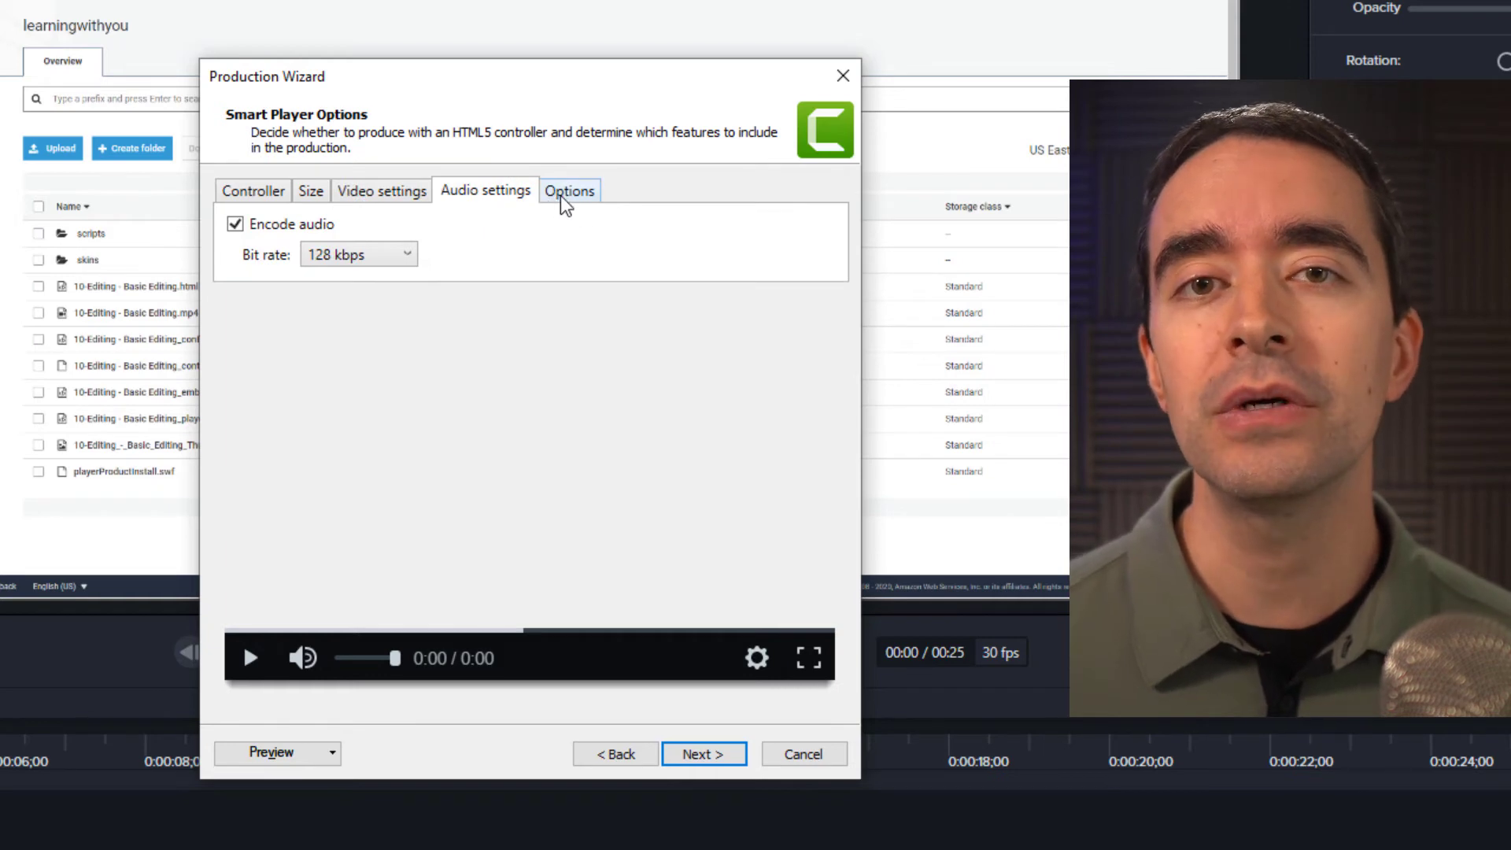
click(568, 191)
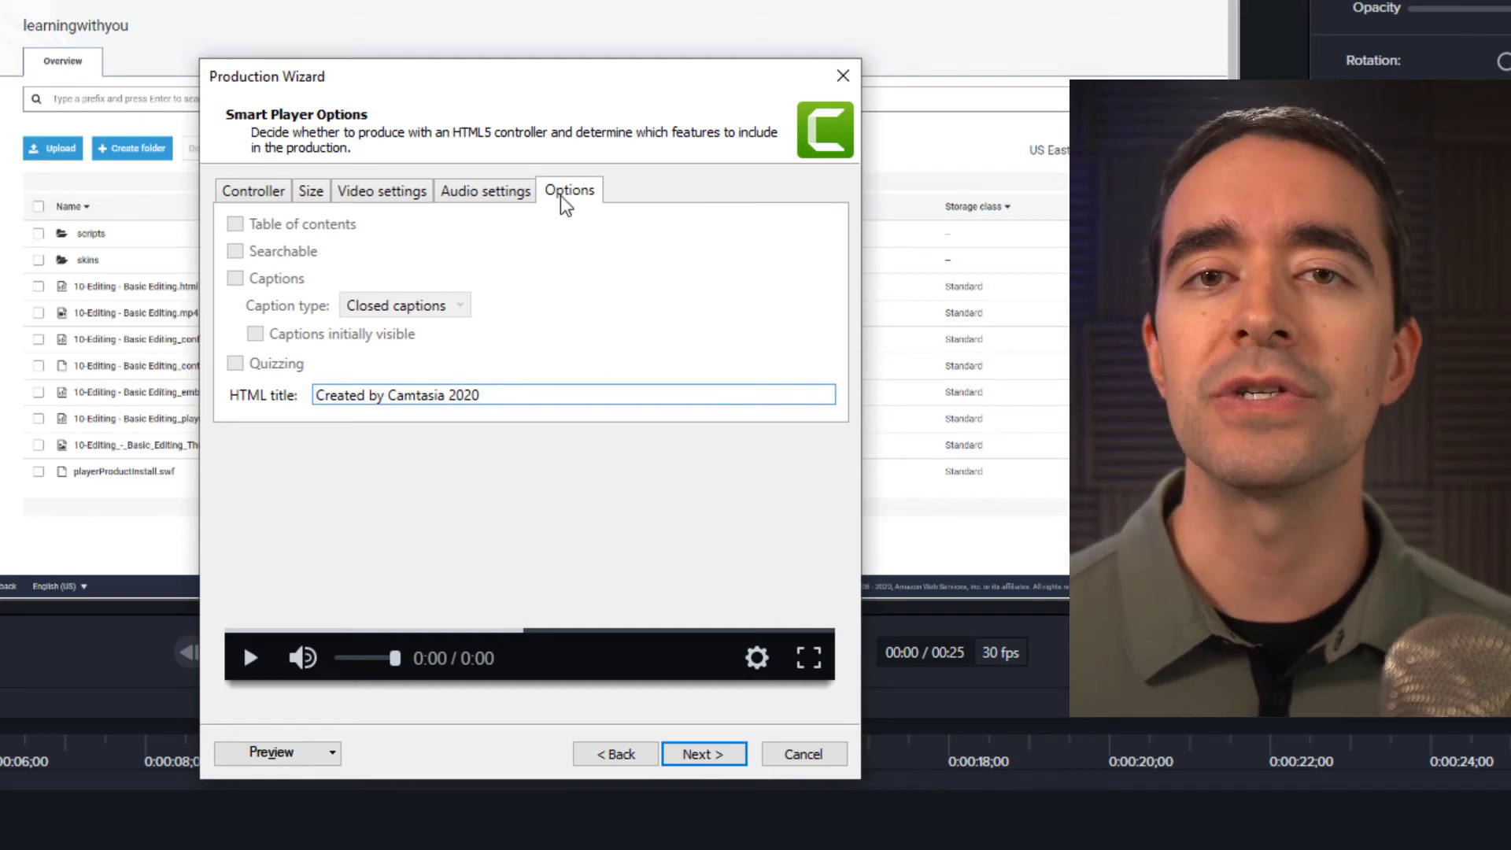
click(252, 191)
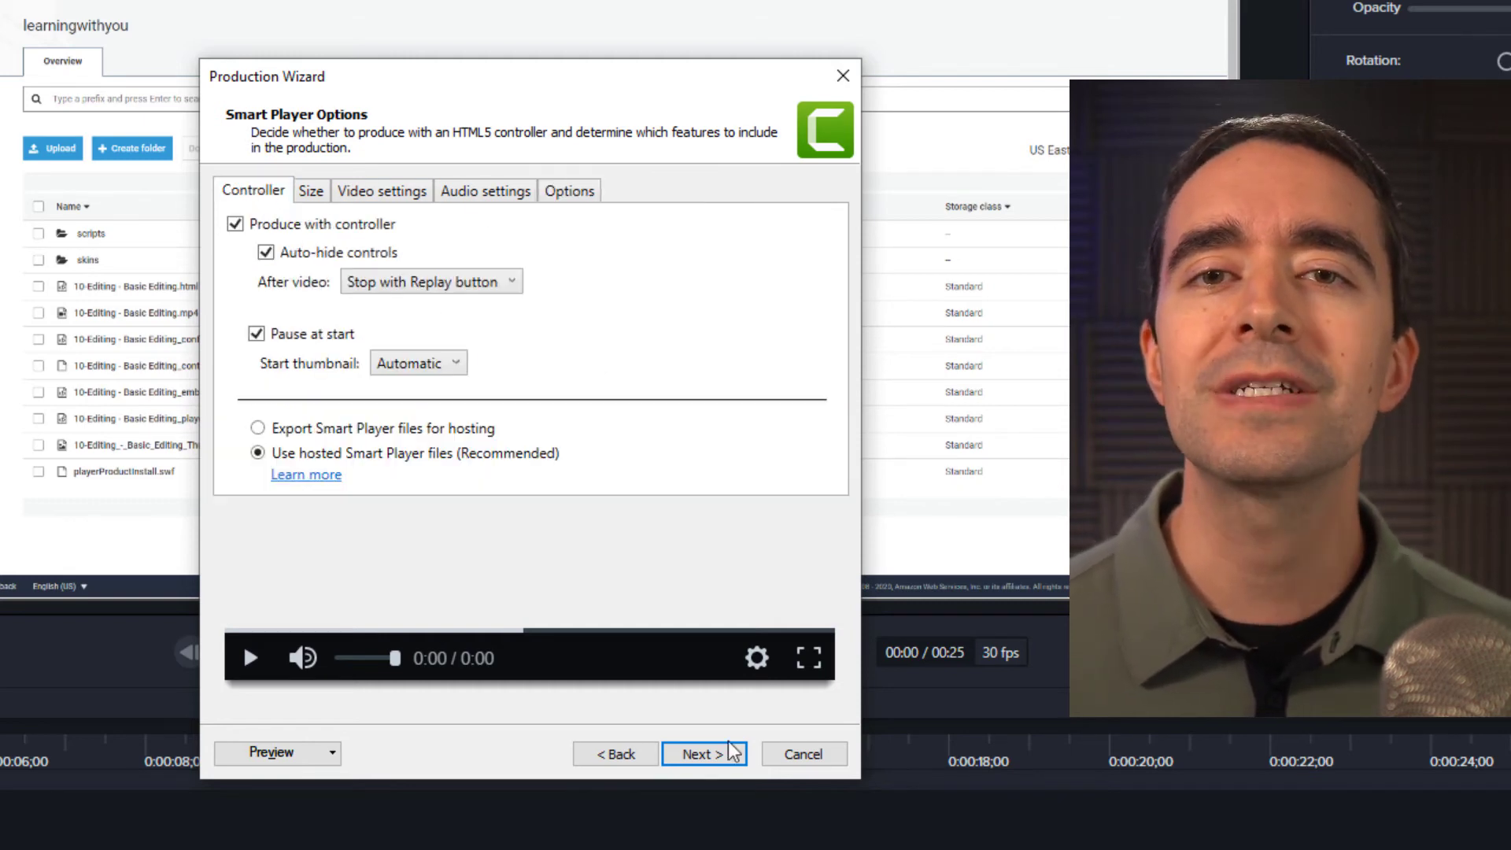
Accept the output folder and file list and Finish to produce Video File Name.mp4
click(703, 755)
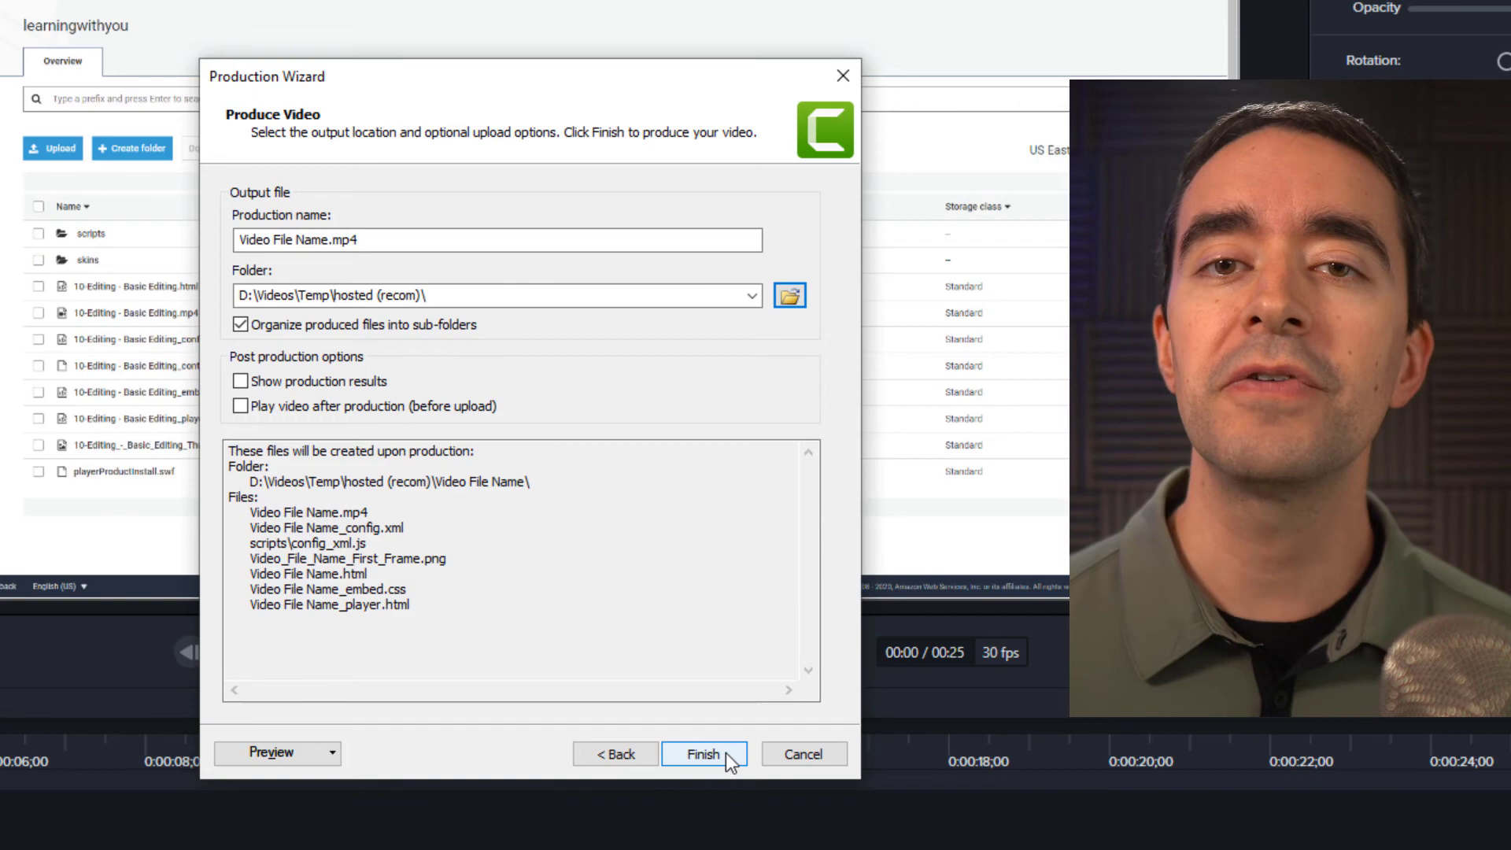
click(706, 754)
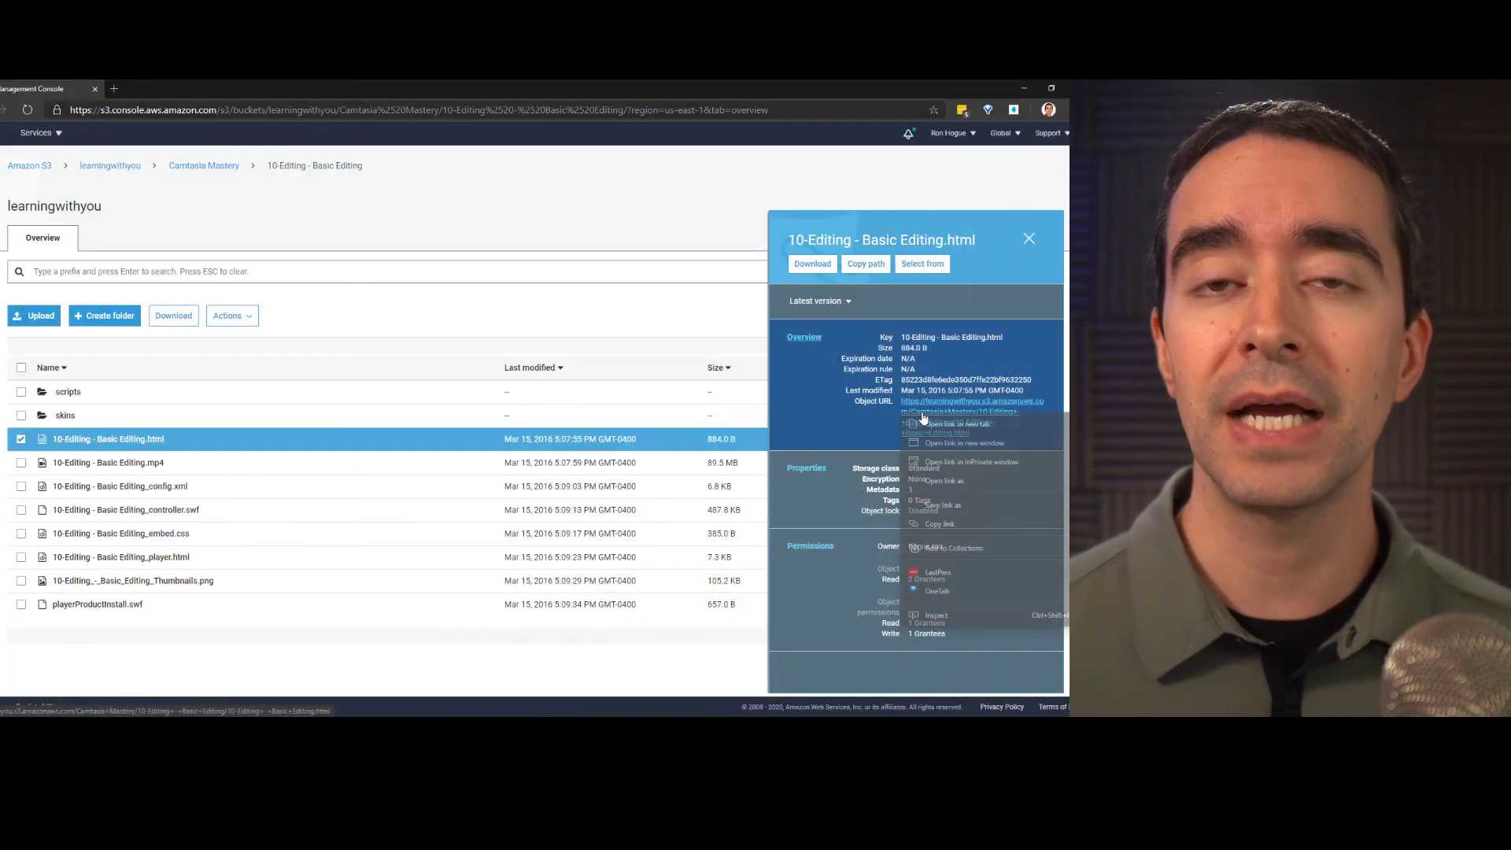
Open the Basic Editing HTML object's URL in a new tab and play the video
click(952, 423)
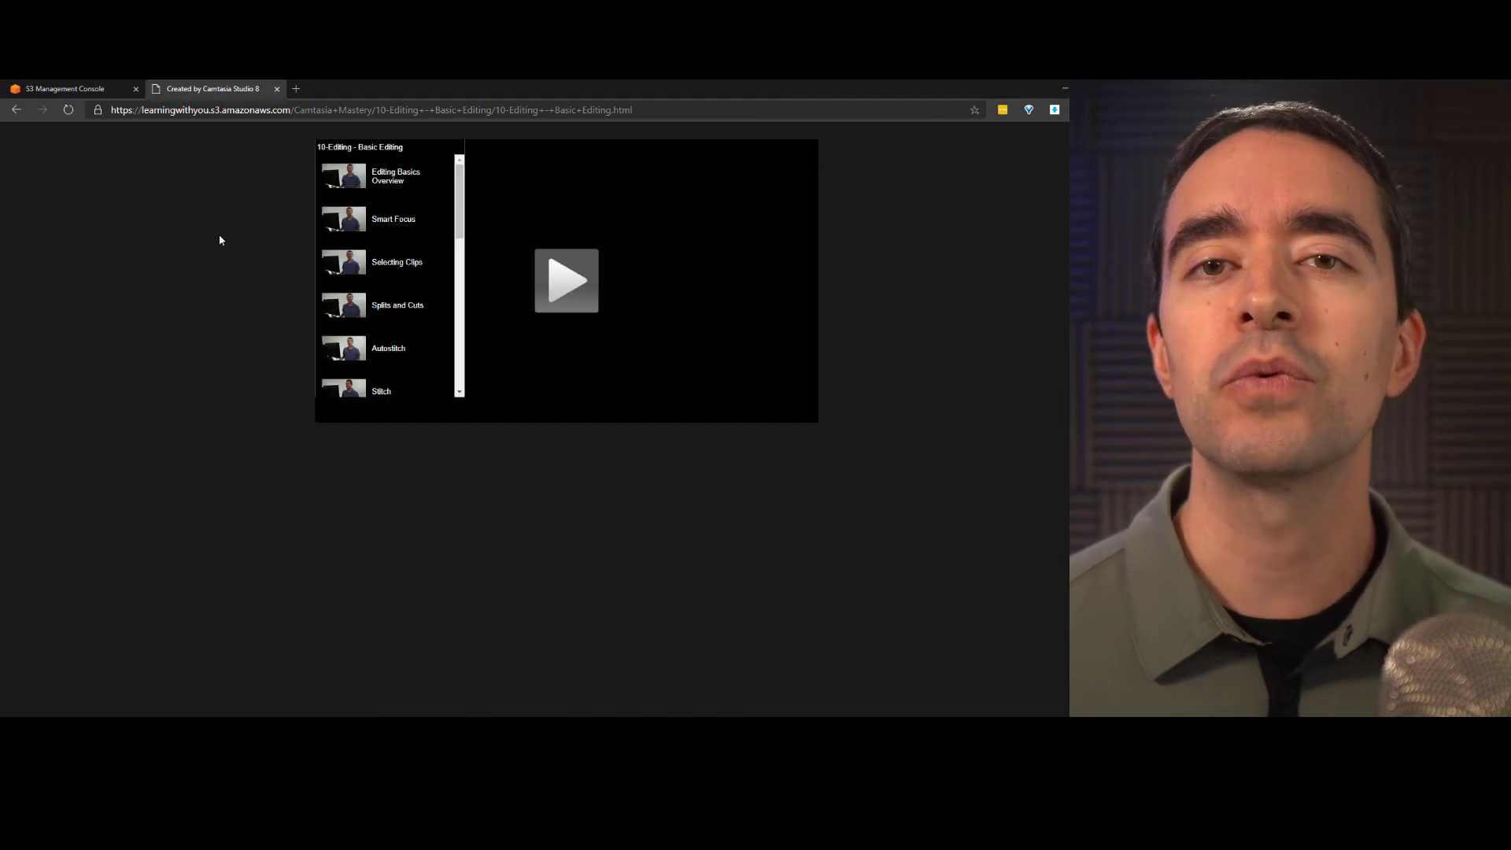
click(566, 280)
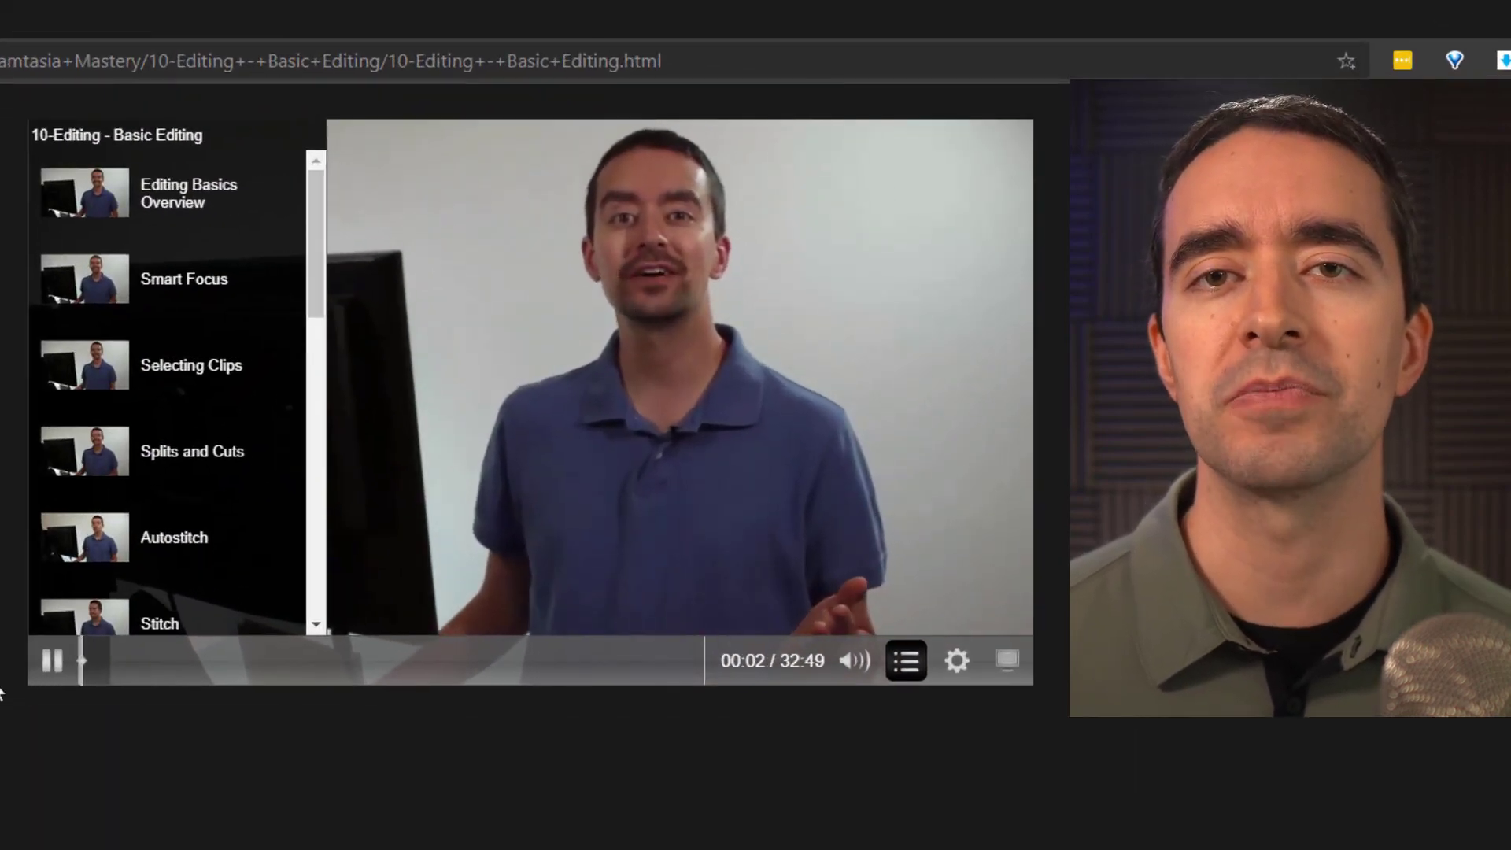